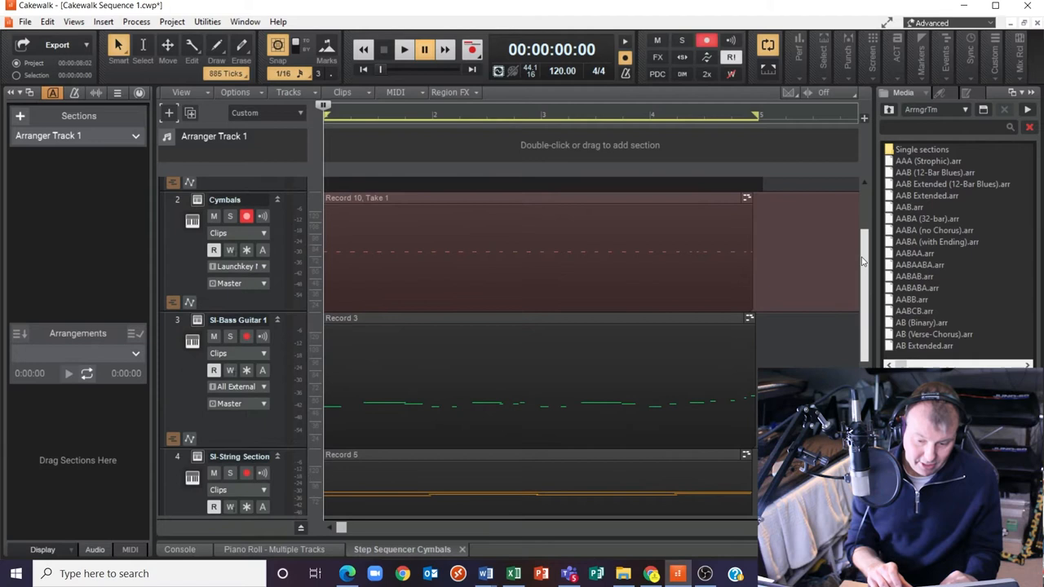
# Scroll the Track View down to reveal track 5, Cakewalk TTS-1.
pyautogui.scroll(-3)
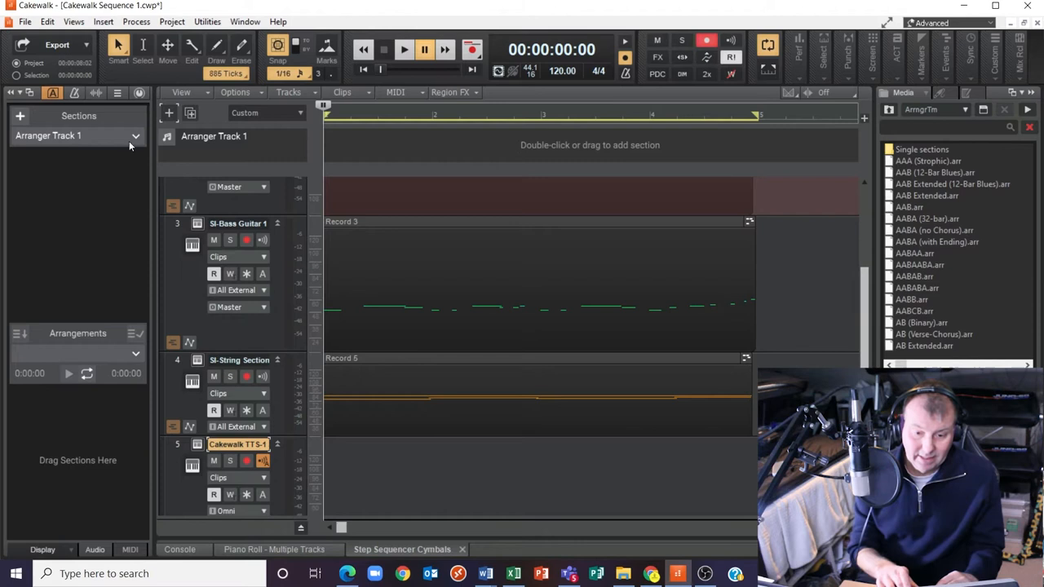
pyautogui.click(103, 21)
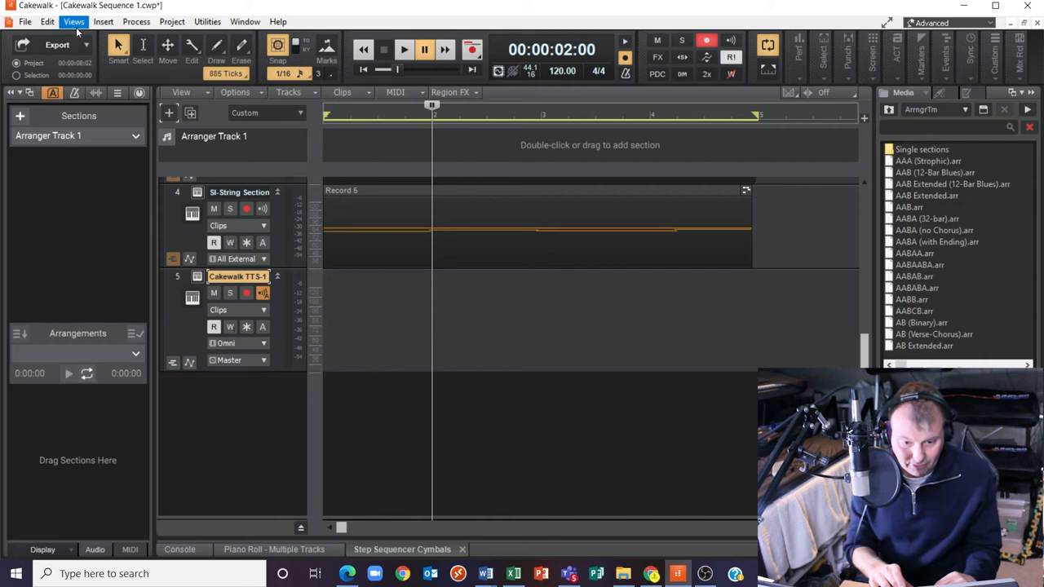
# Open the Virtual Controller keyboard from Views > Virtual Controllers.
pyautogui.click(73, 22)
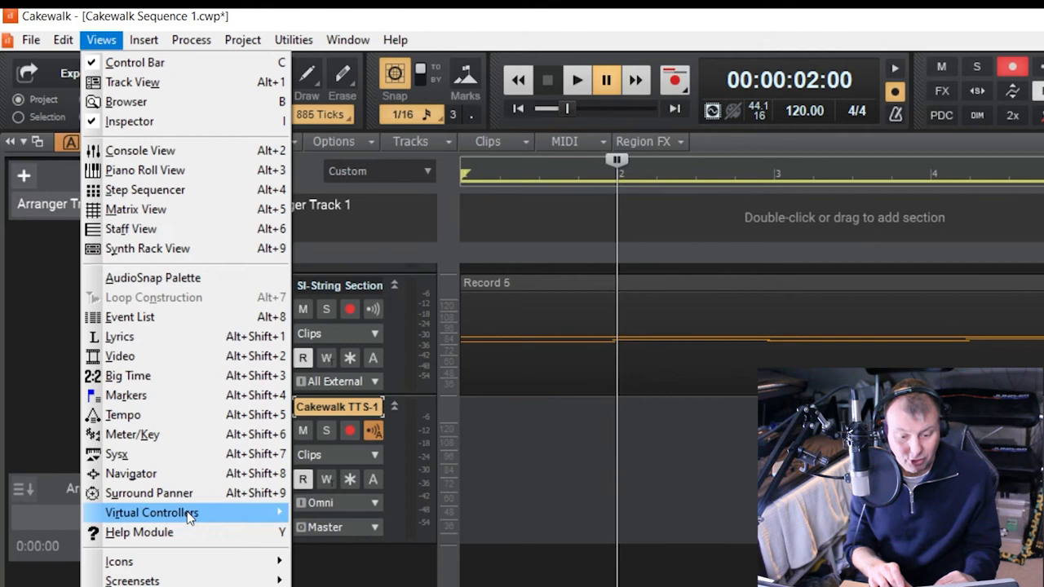
pyautogui.click(152, 512)
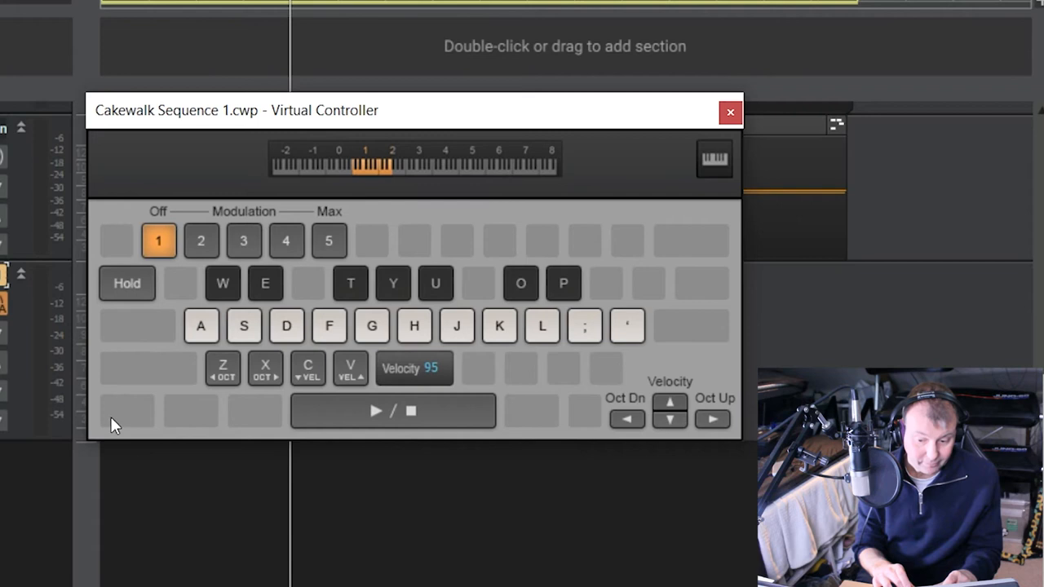
pyautogui.moveTo(664, 295)
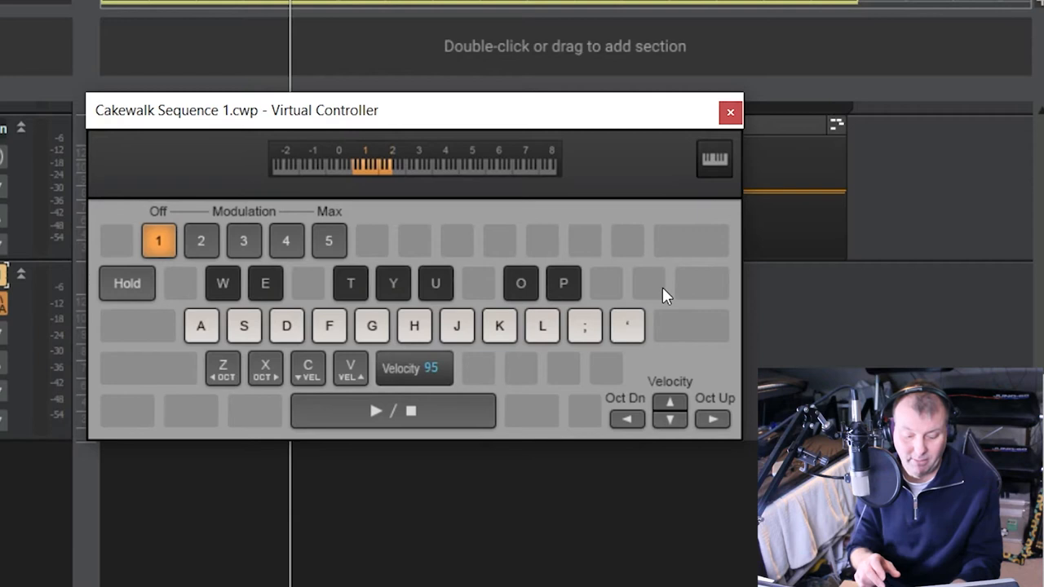
# Play test notes, raise the keyboard two octaves and set velocity to 127.
pyautogui.click(286, 326)
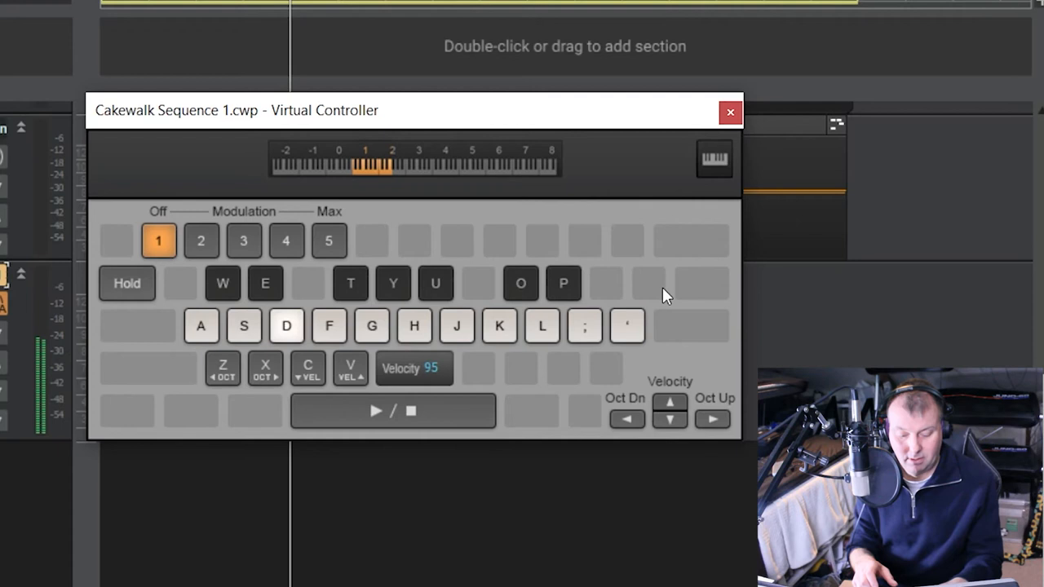
pyautogui.click(286, 325)
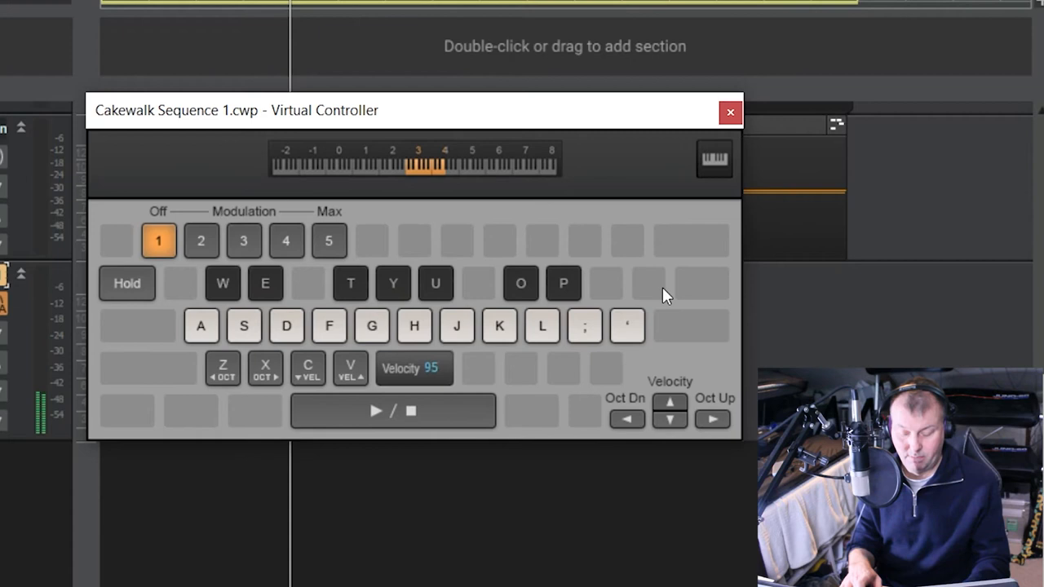
pyautogui.click(371, 326)
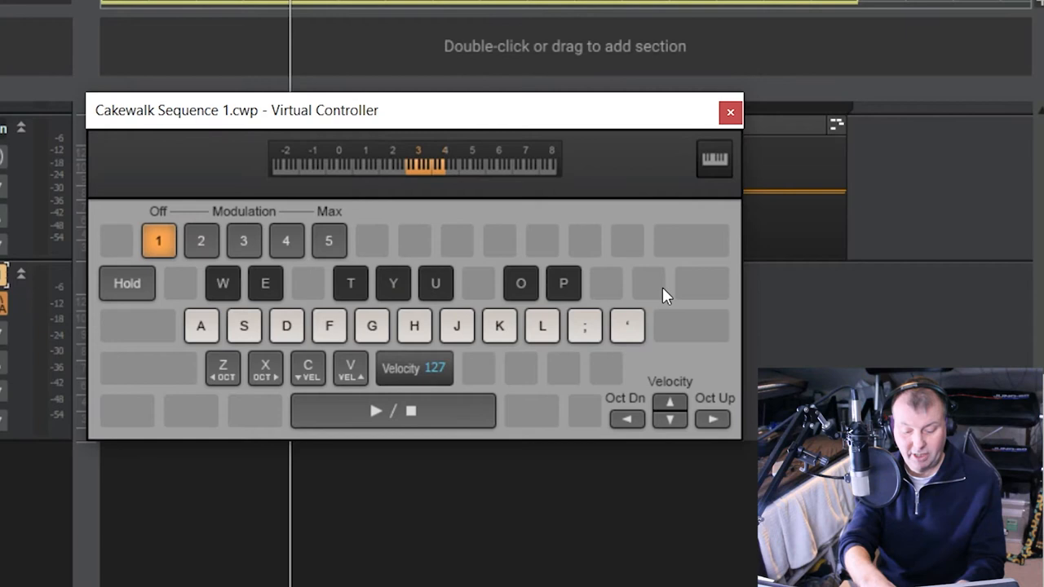
# Test modulation at maximum, one step lower, then switch it back off.
pyautogui.click(327, 239)
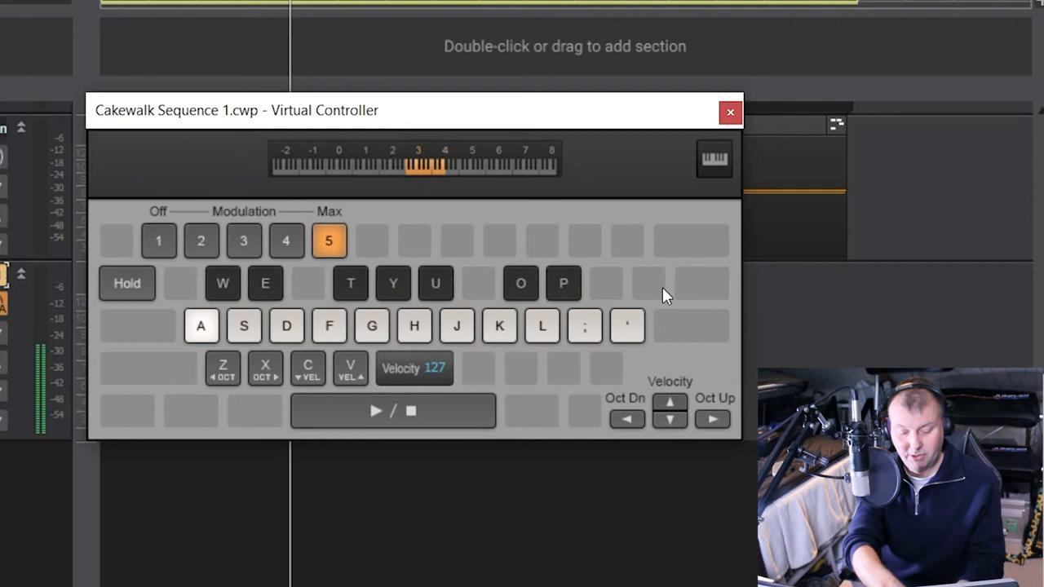
pyautogui.click(286, 240)
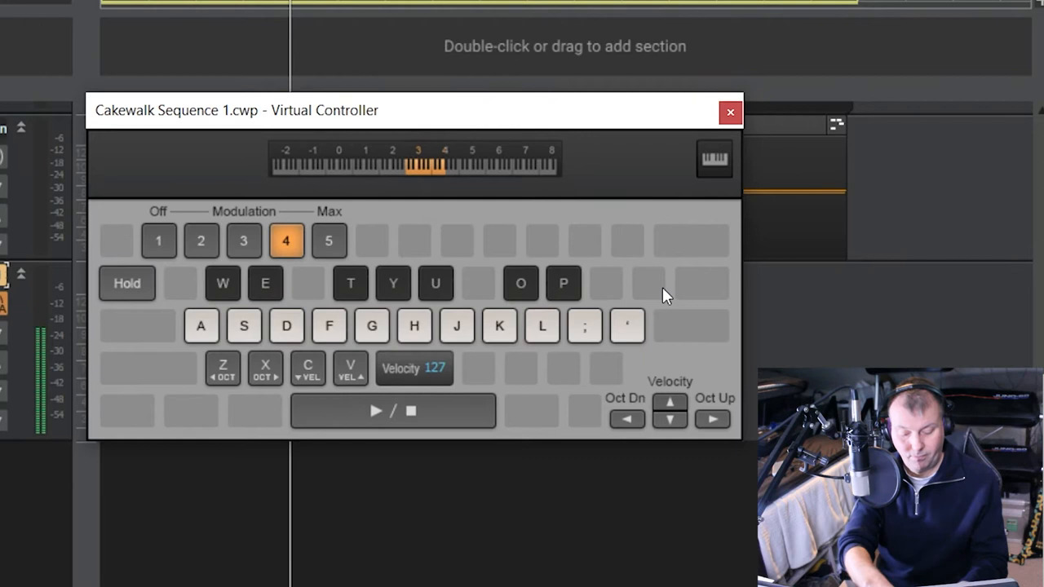
pyautogui.click(158, 240)
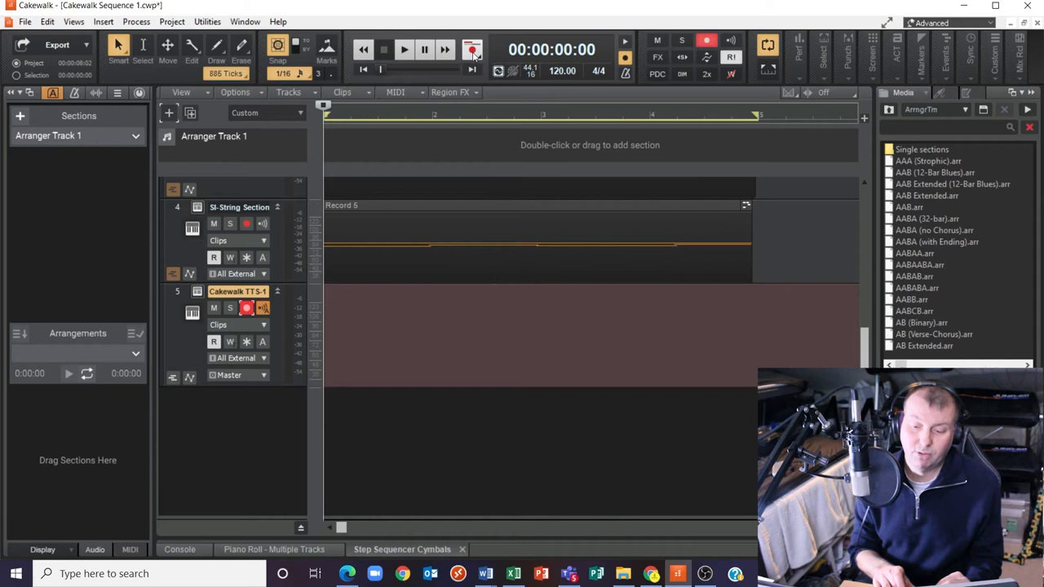
# Run a test playback pass, then open the Metronome preferences for count-in.
pyautogui.click(471, 50)
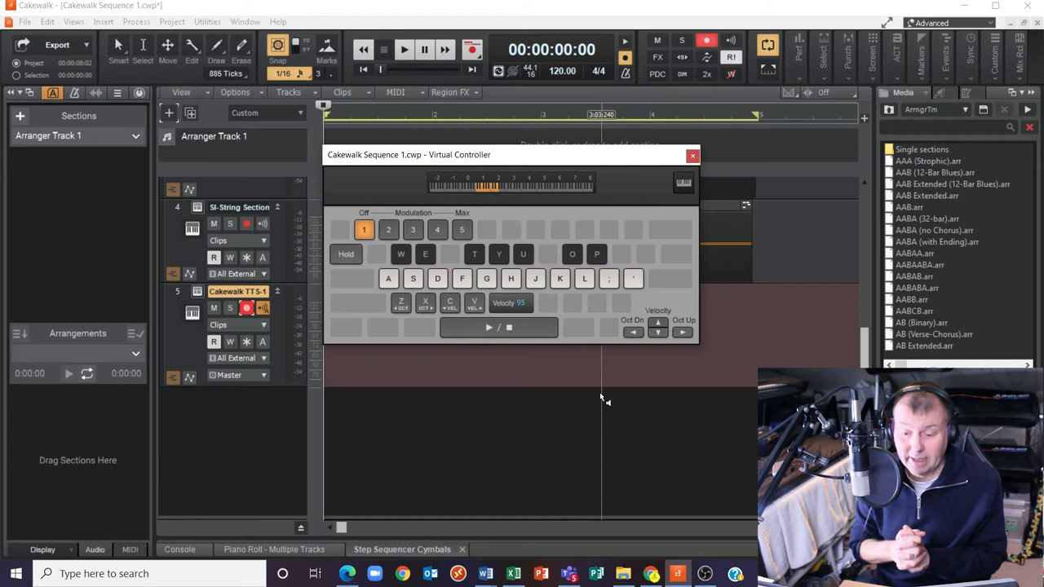
pyautogui.click(403, 50)
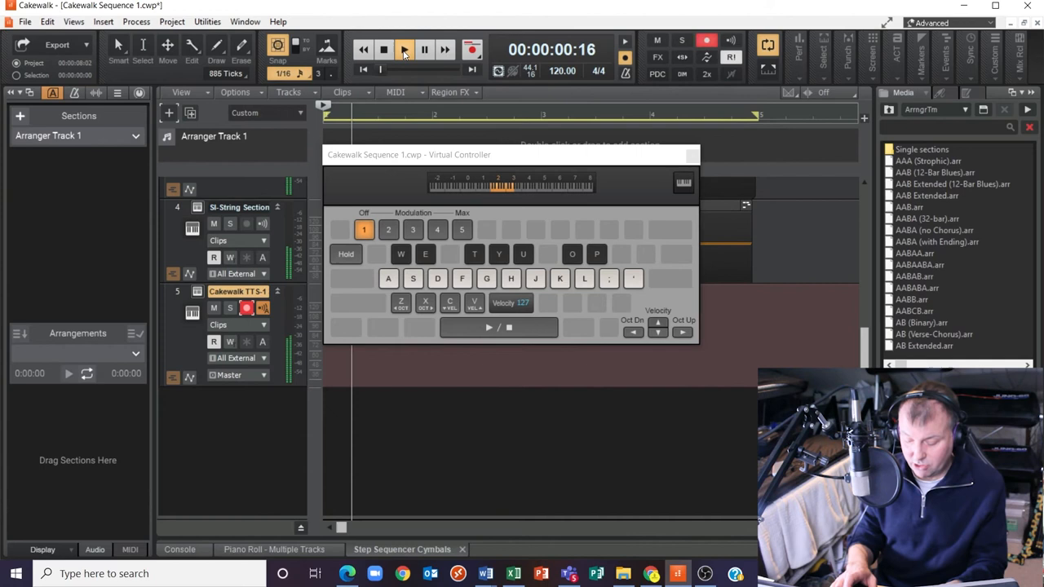
pyautogui.click(403, 50)
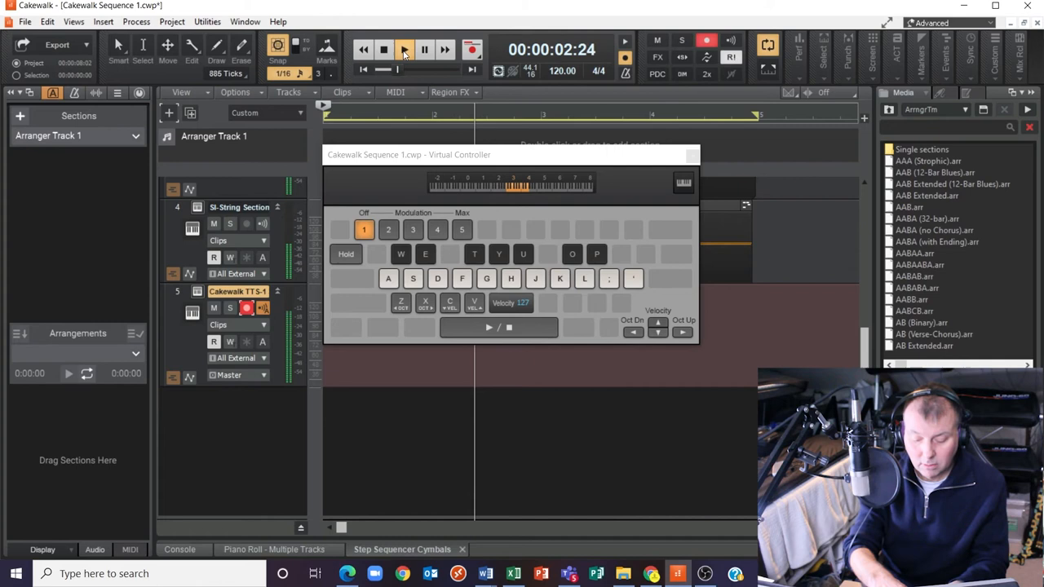
pyautogui.click(404, 50)
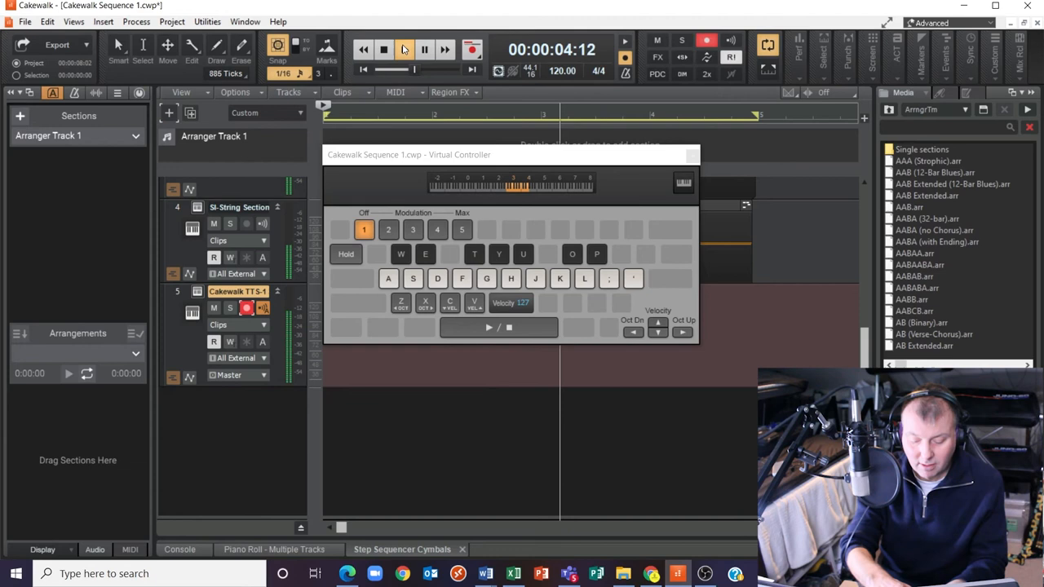
pyautogui.click(383, 49)
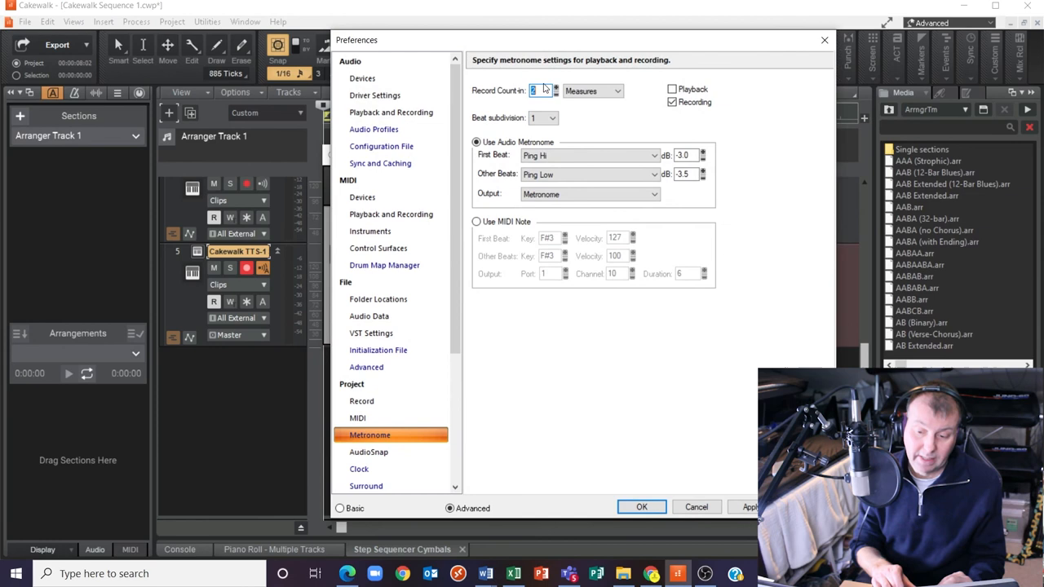
# Set the count-in measures, record notes from the Virtual Controller, then stop and rewind.
pyautogui.click(641, 507)
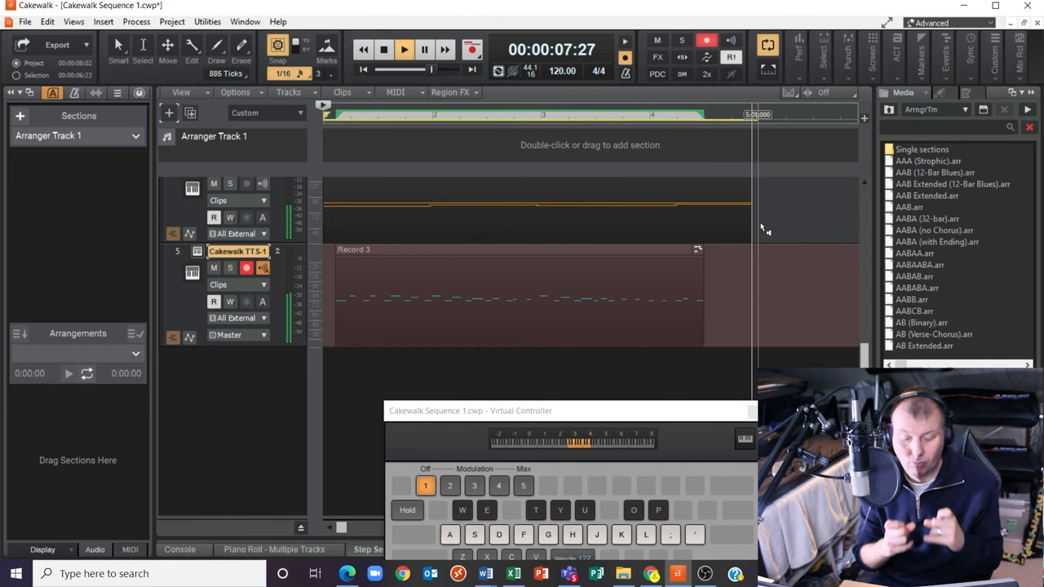
pyautogui.click(384, 50)
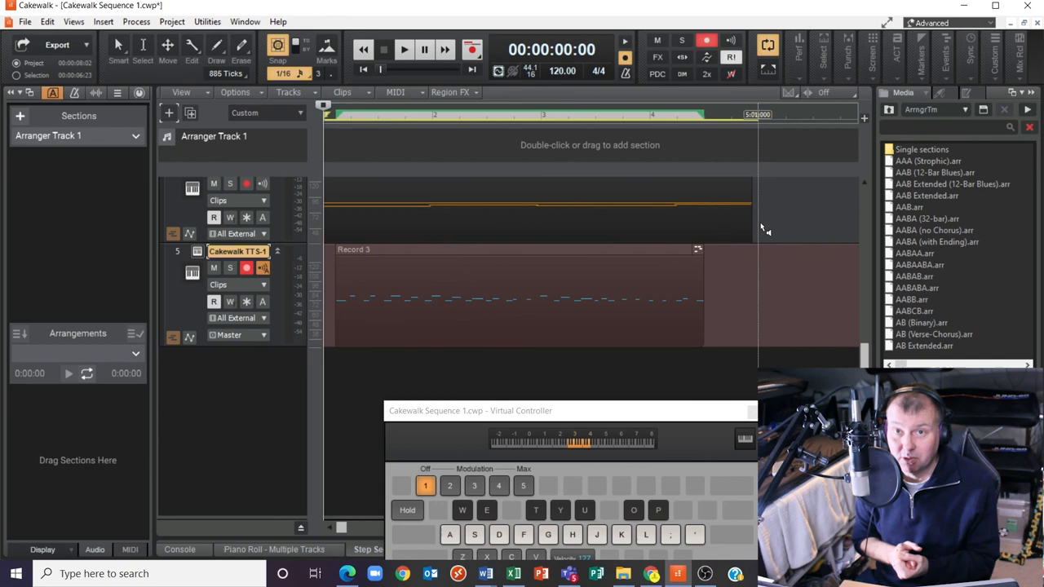